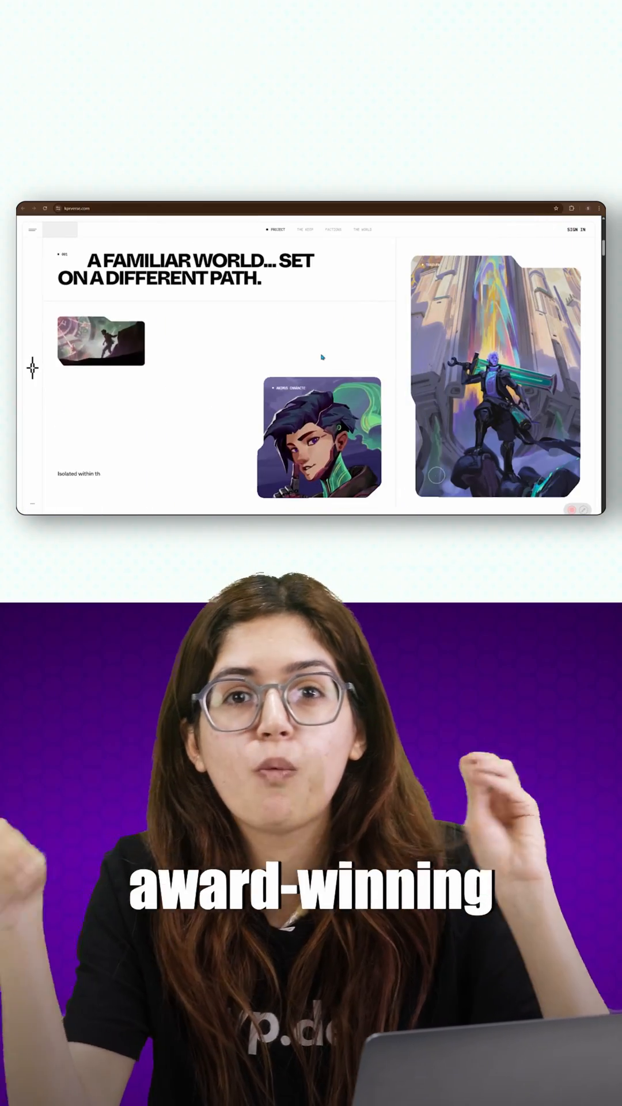
scroll(down, 3)
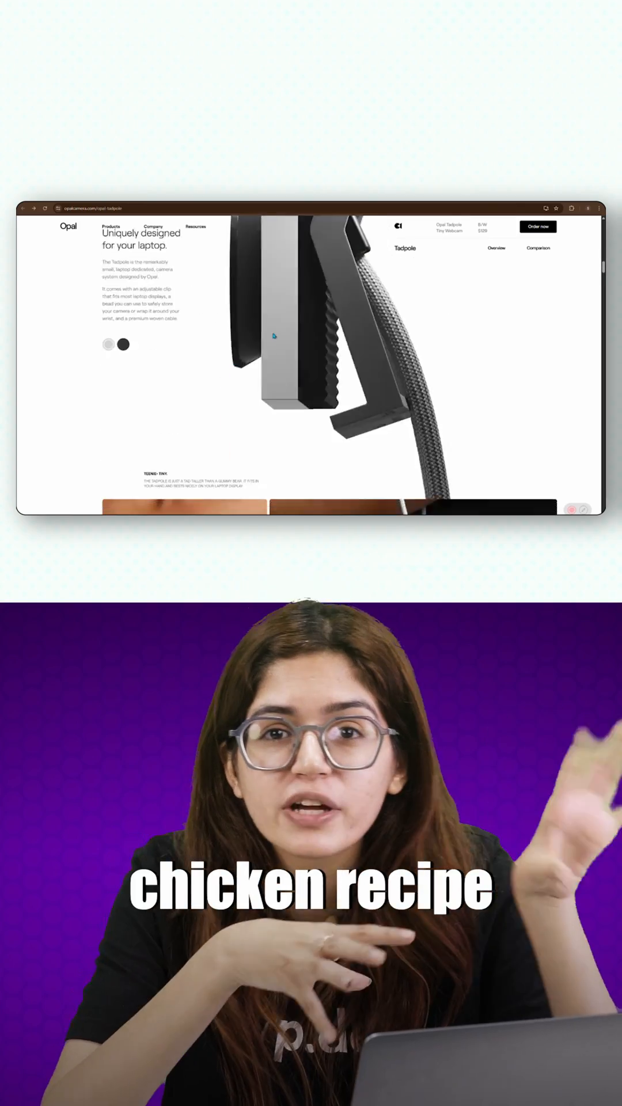
scroll(down, 3)
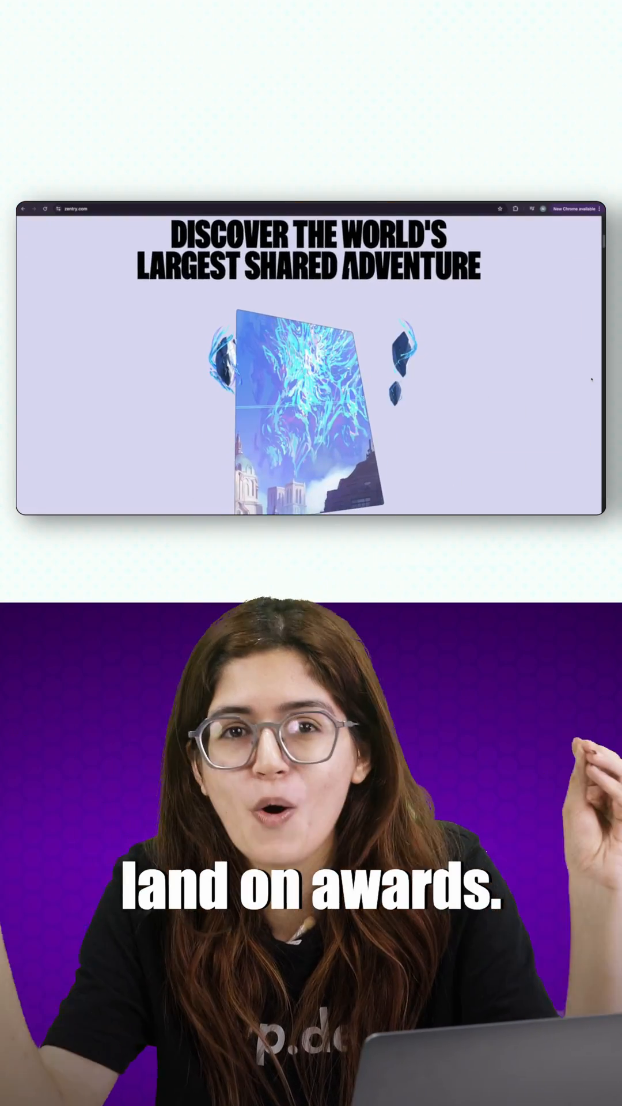
scroll(down, 3)
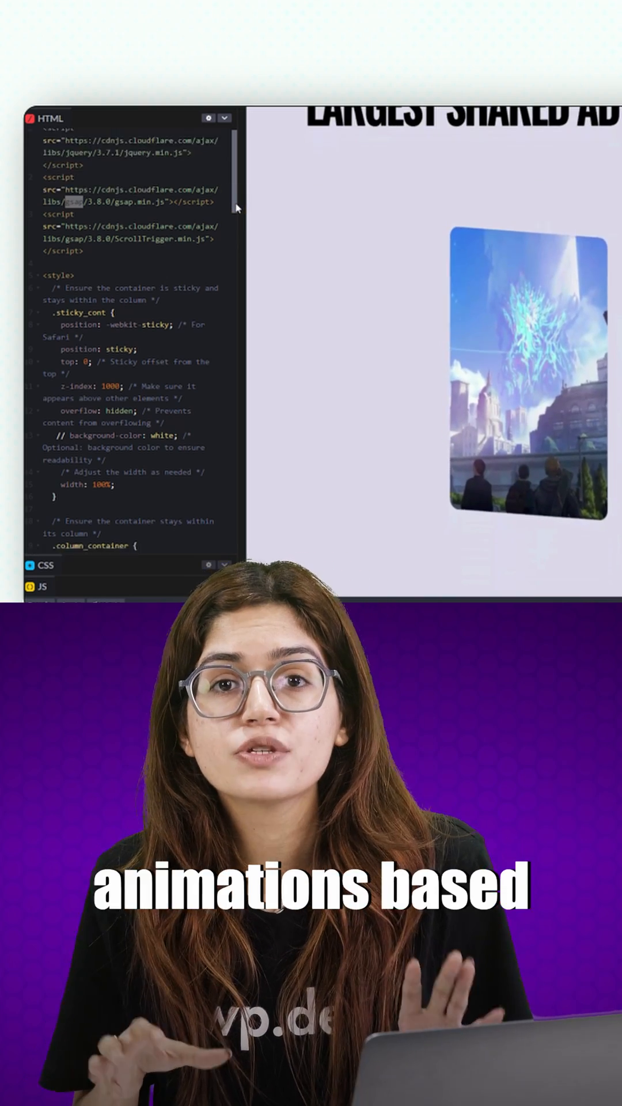
scroll(down, 3)
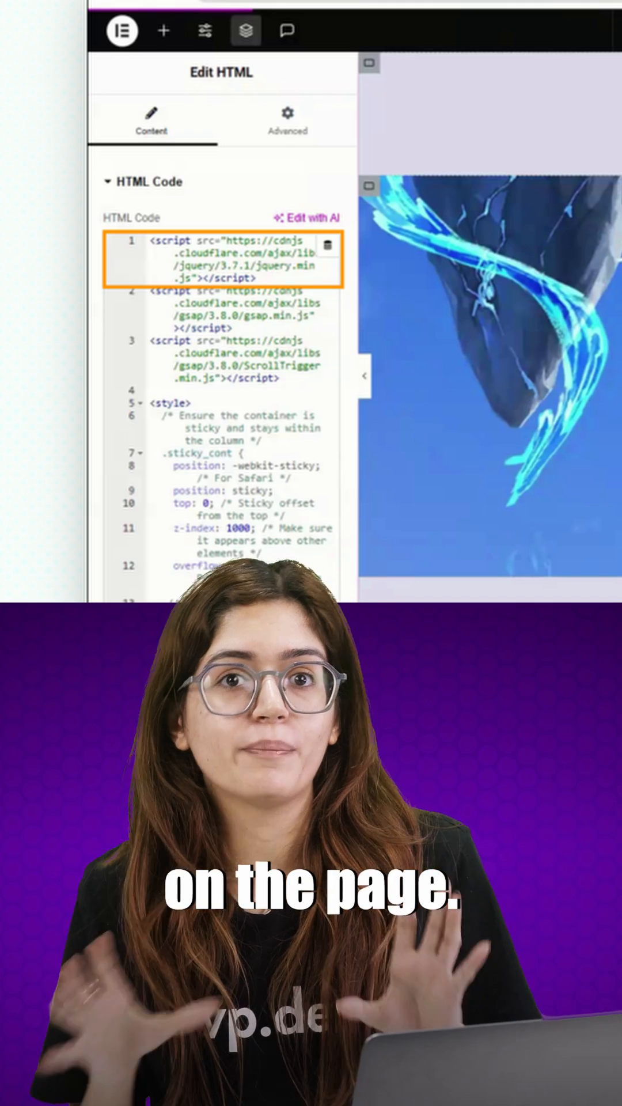
scroll(down, 3)
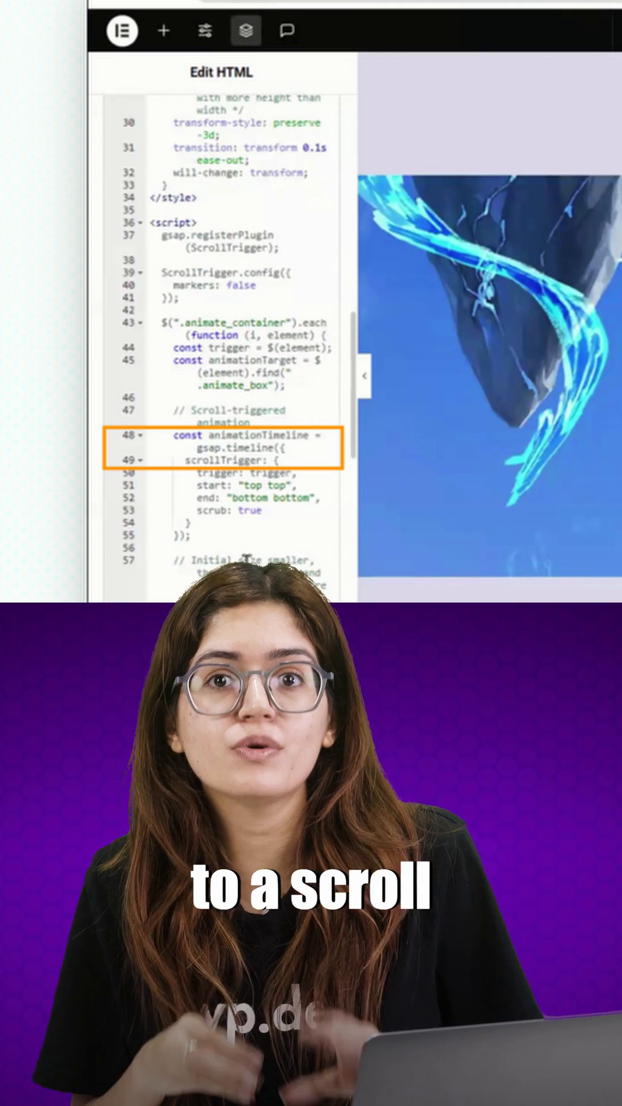
scroll(down, 3)
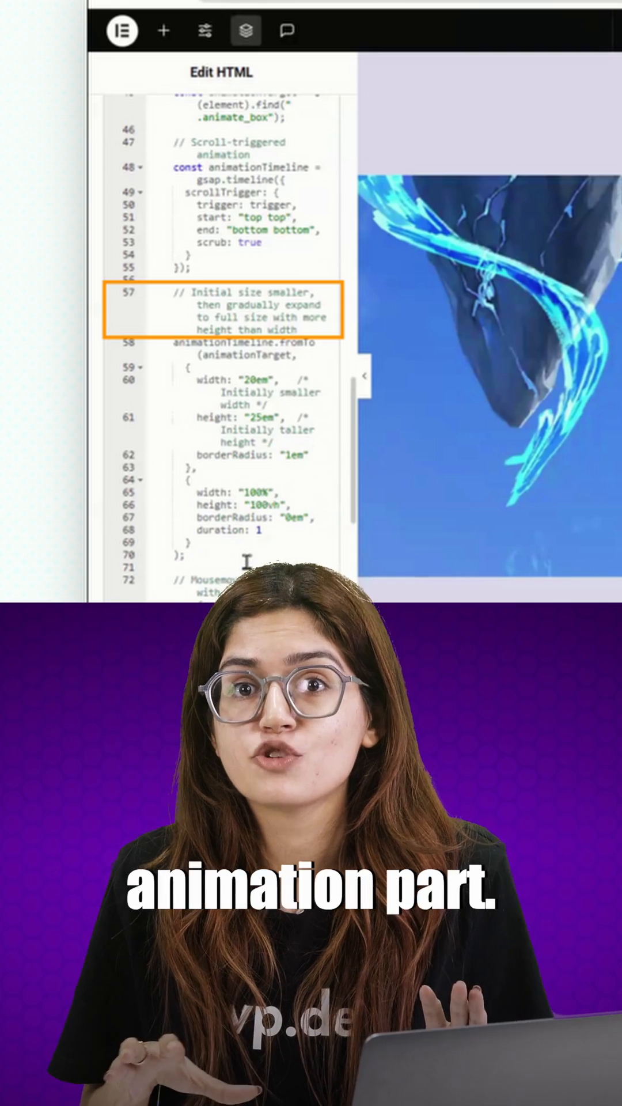